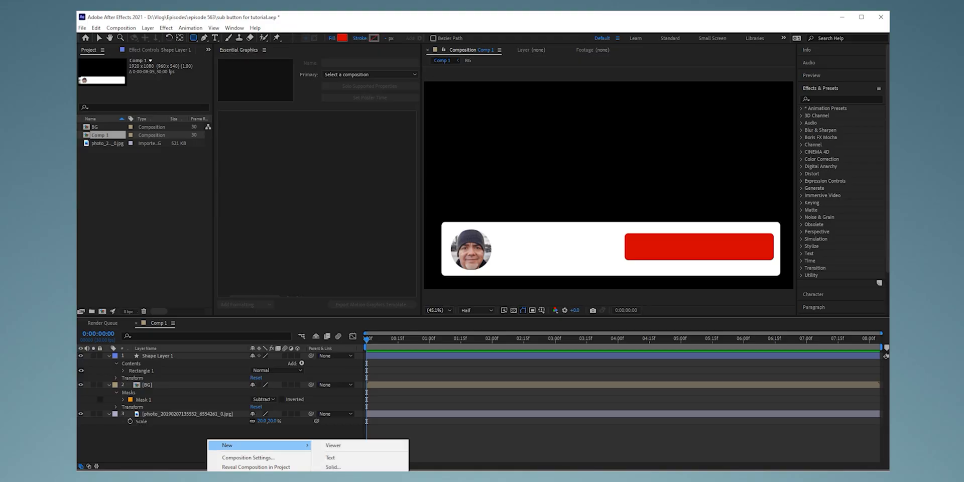
Add a new text layer reading 'SUBSCRIBE' and adjust its character settings
click(329, 457)
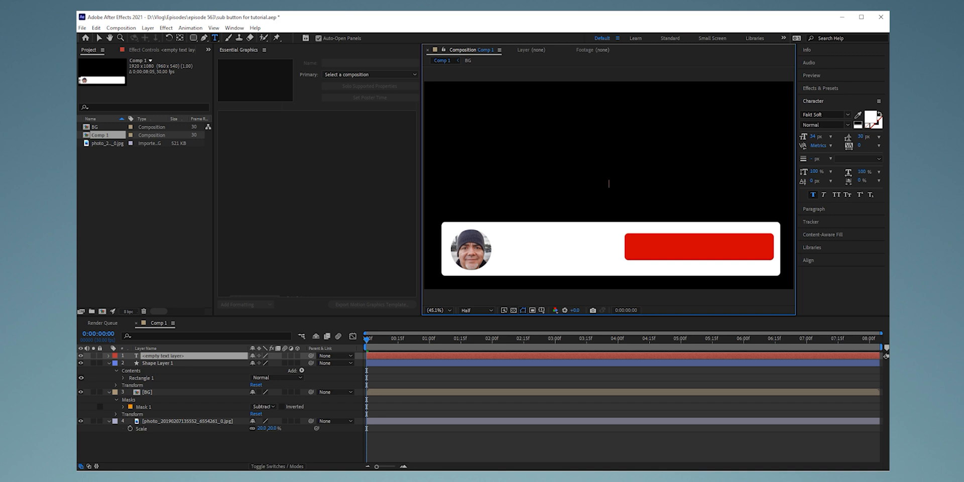
text(SUBSCRIBE)
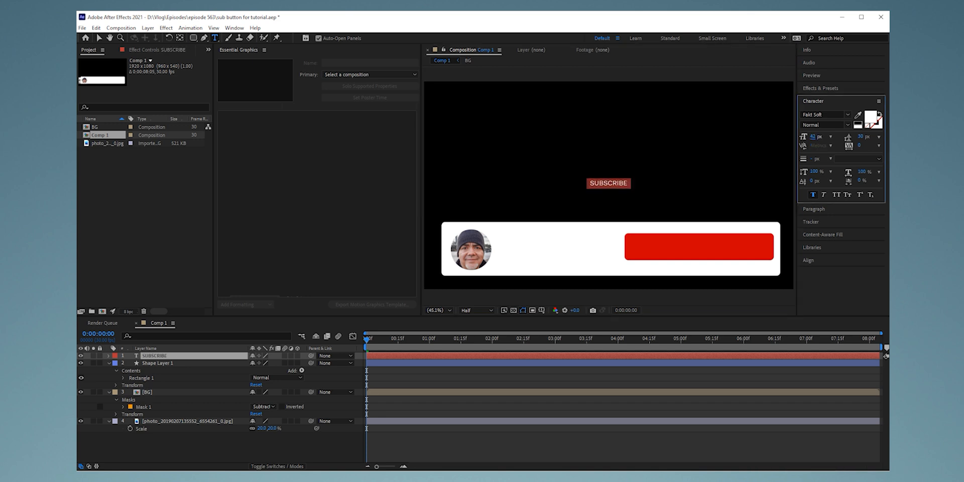
click(824, 115)
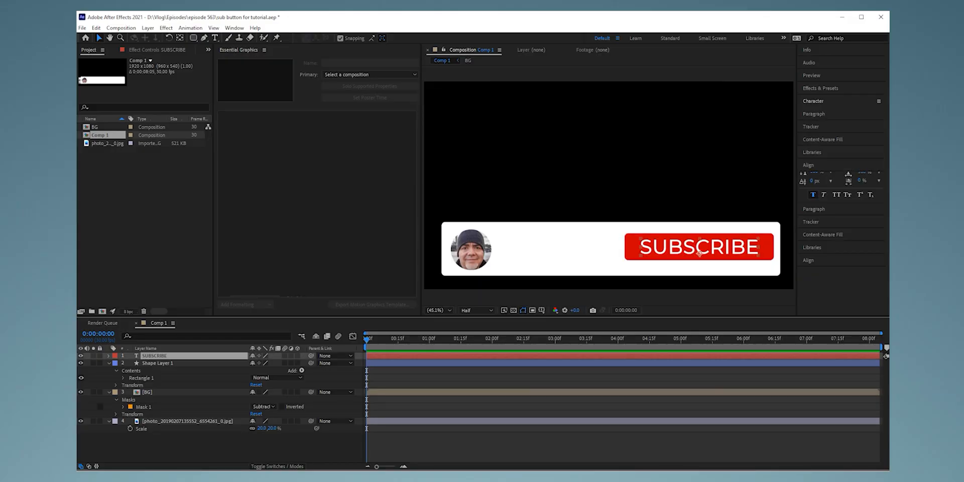
Browse Effects & Presets to the Text Animate In presets to find Typewriter
click(821, 88)
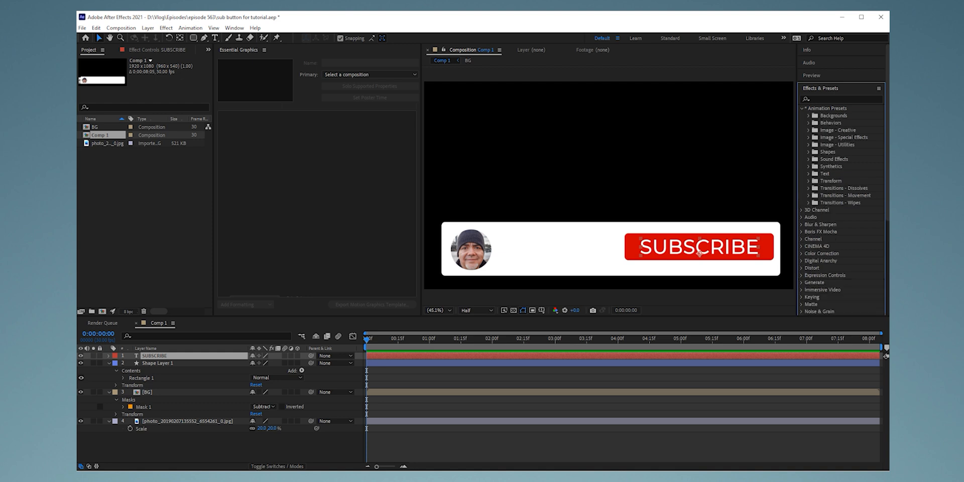
click(802, 174)
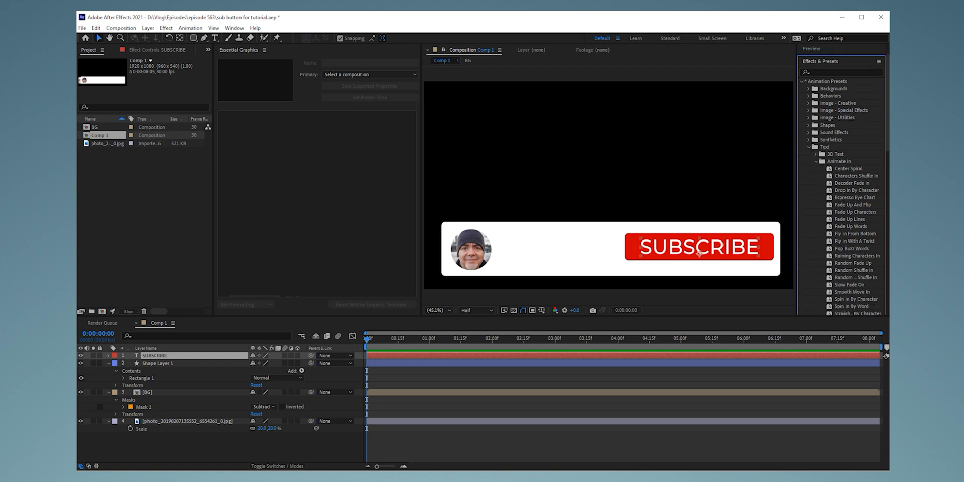
scroll(down, 3)
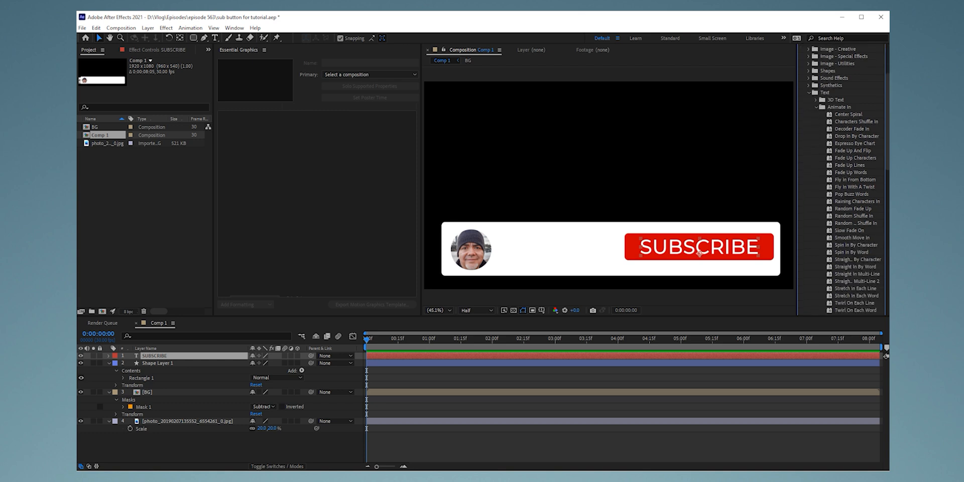
scroll(down, 3)
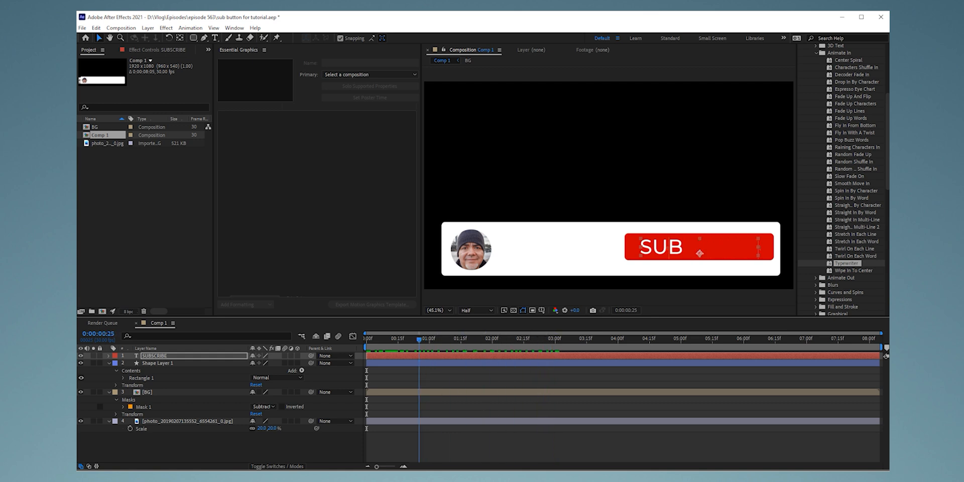
Show the SUBSCRIBE layer's Start keyframes at about two seconds and preview the typing
click(366, 339)
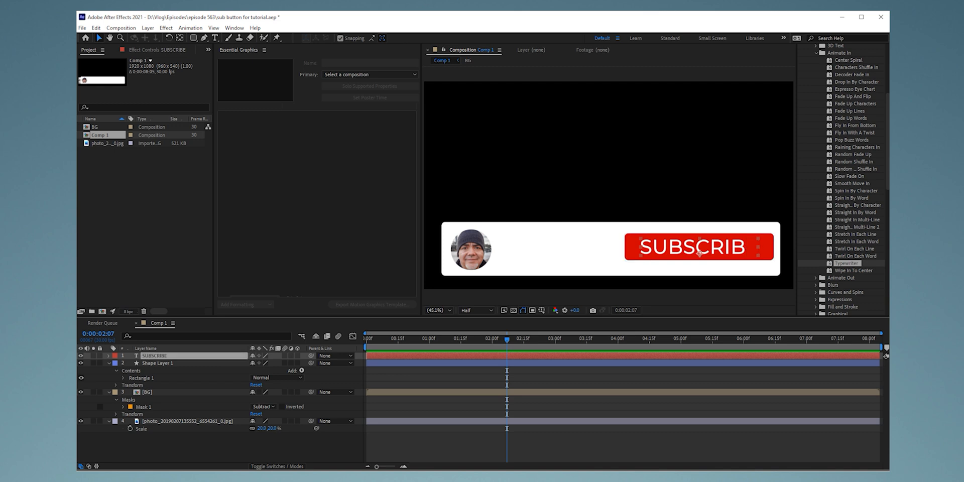
click(109, 355)
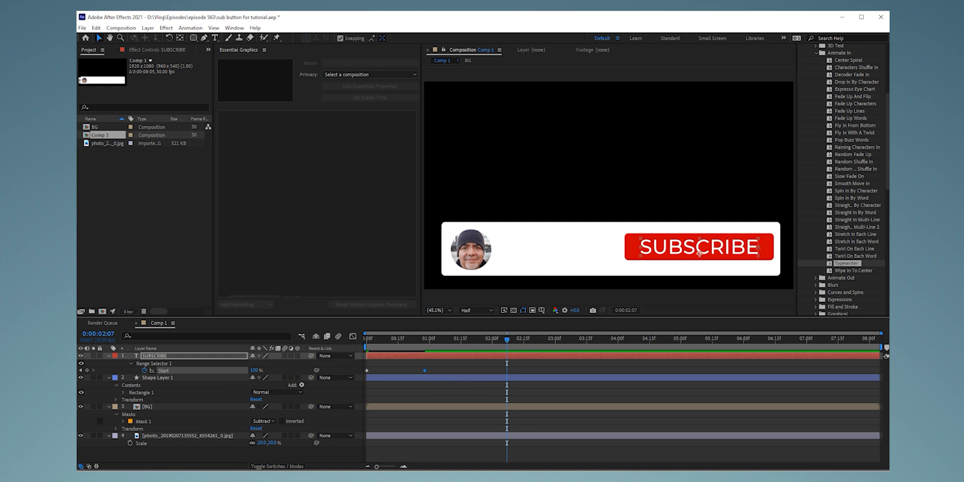
click(366, 336)
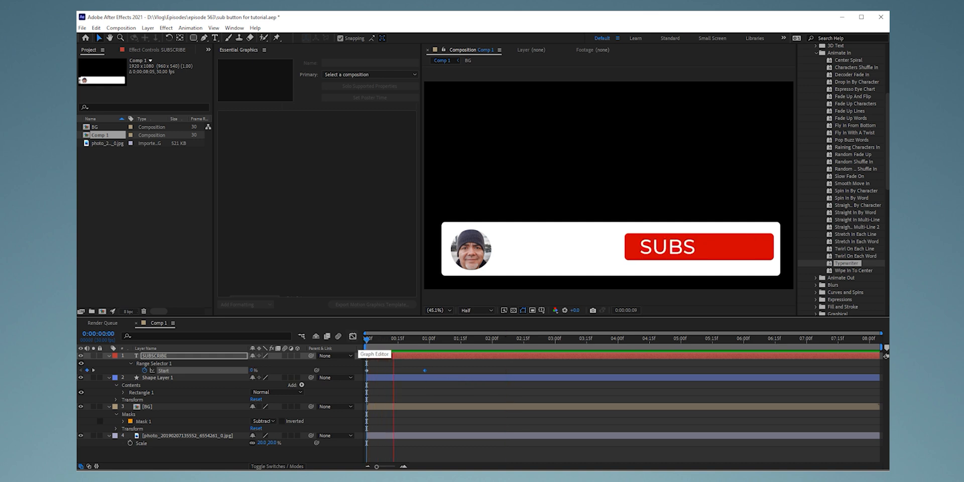